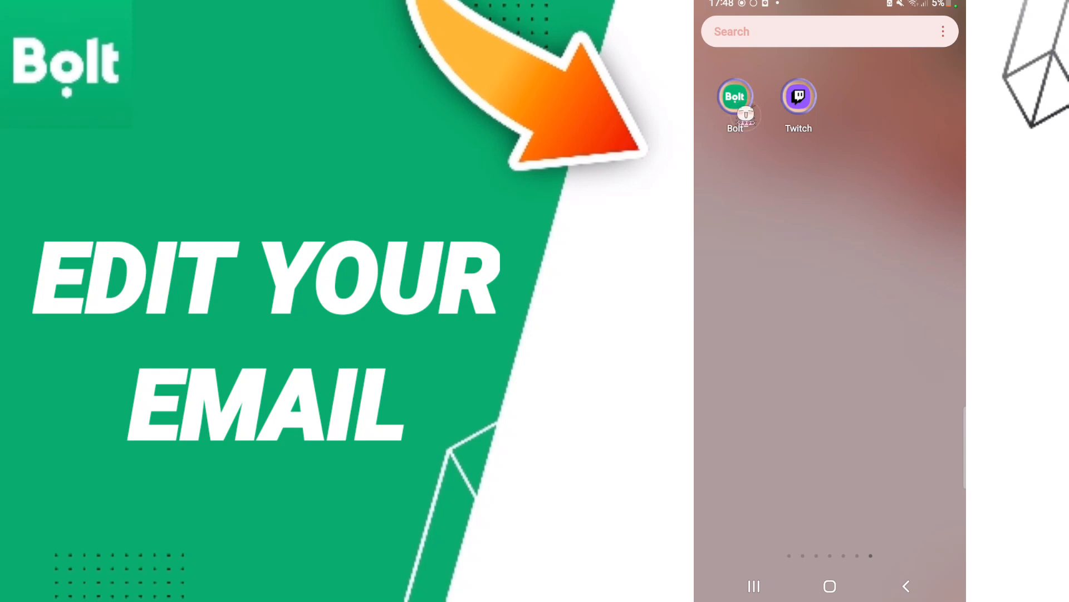
# Launch Bolt from the home screen and open its hamburger main menu
pyautogui.click(735, 97)
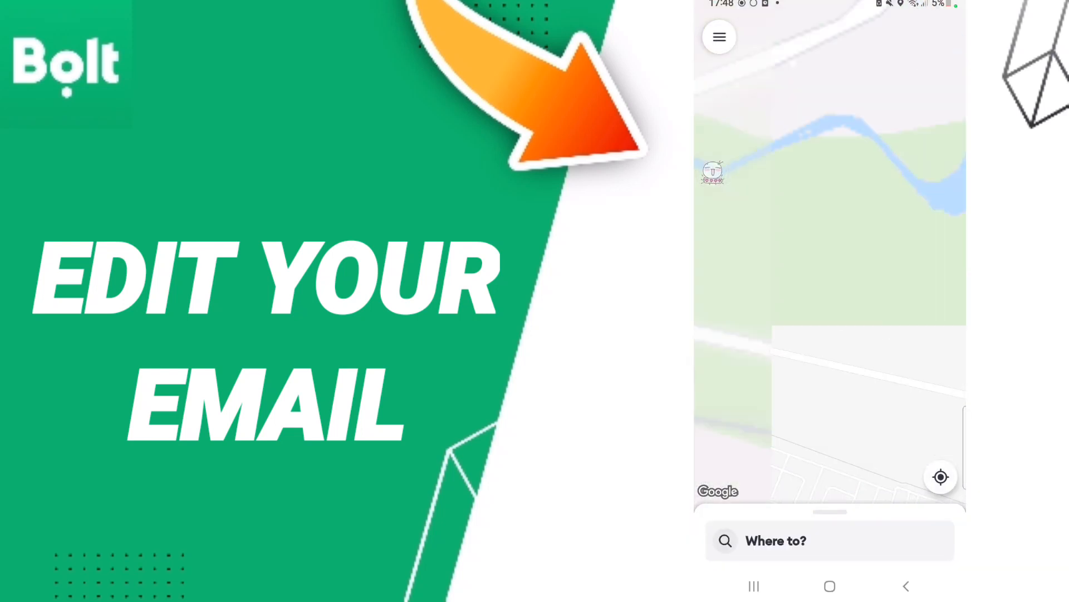
pyautogui.click(719, 37)
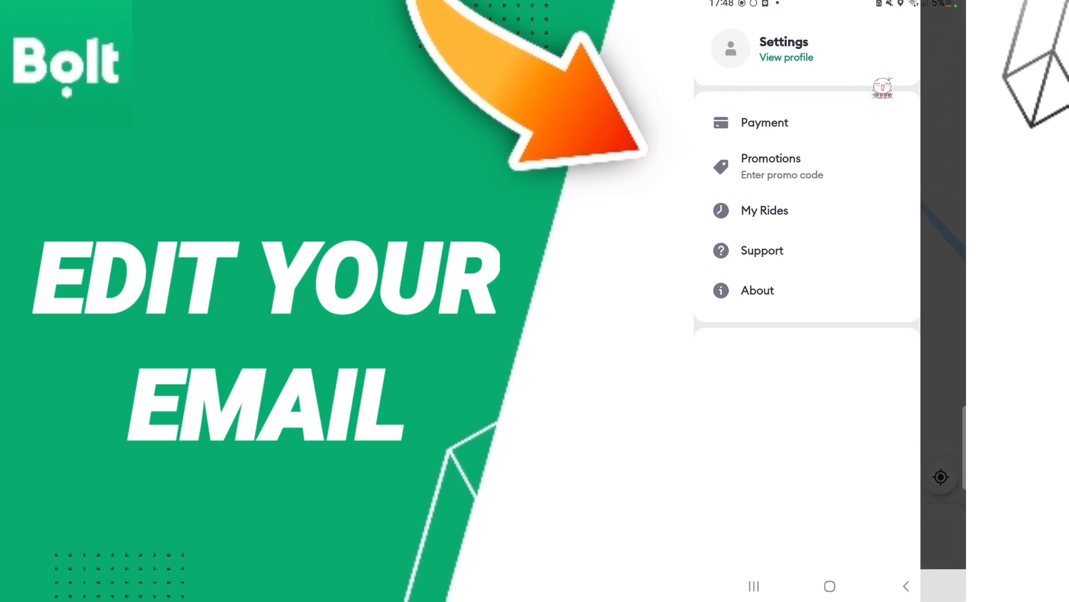
# Open 'View profile' and tap VERIFY beside the account email address
pyautogui.click(786, 57)
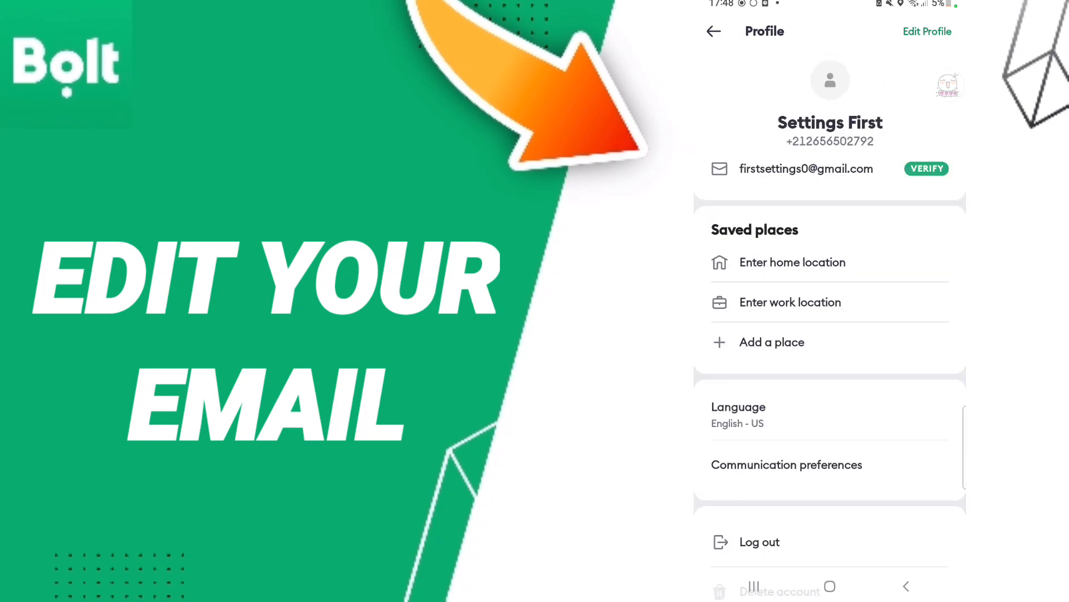
pyautogui.click(927, 169)
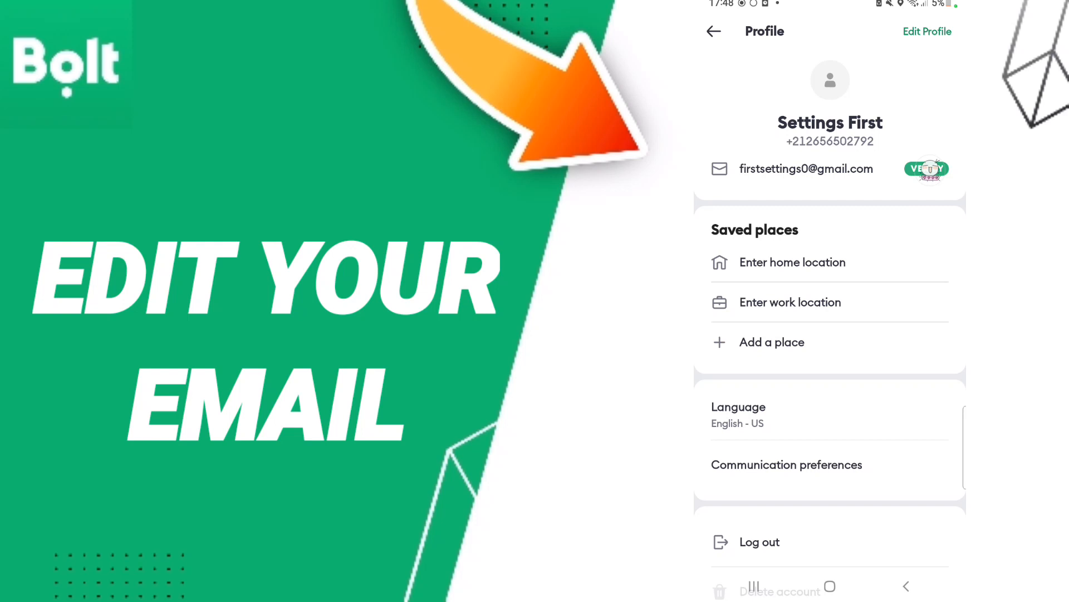